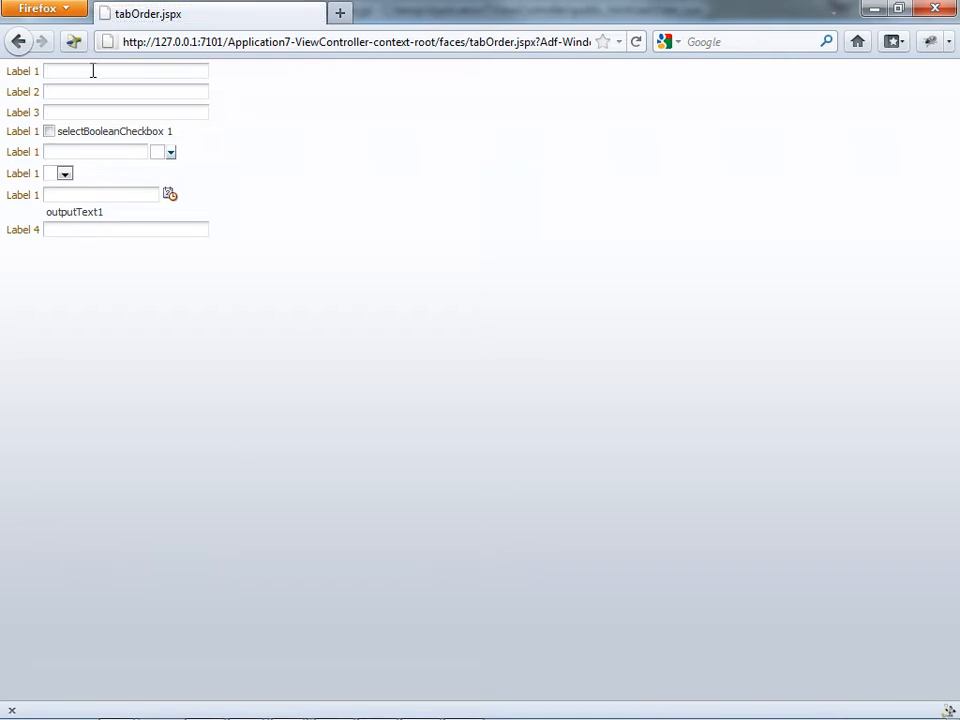
- Give the panelFormLayout MaxColumns 3 and Rows 3, then switch windows to test tabbing
left_click(170, 193)
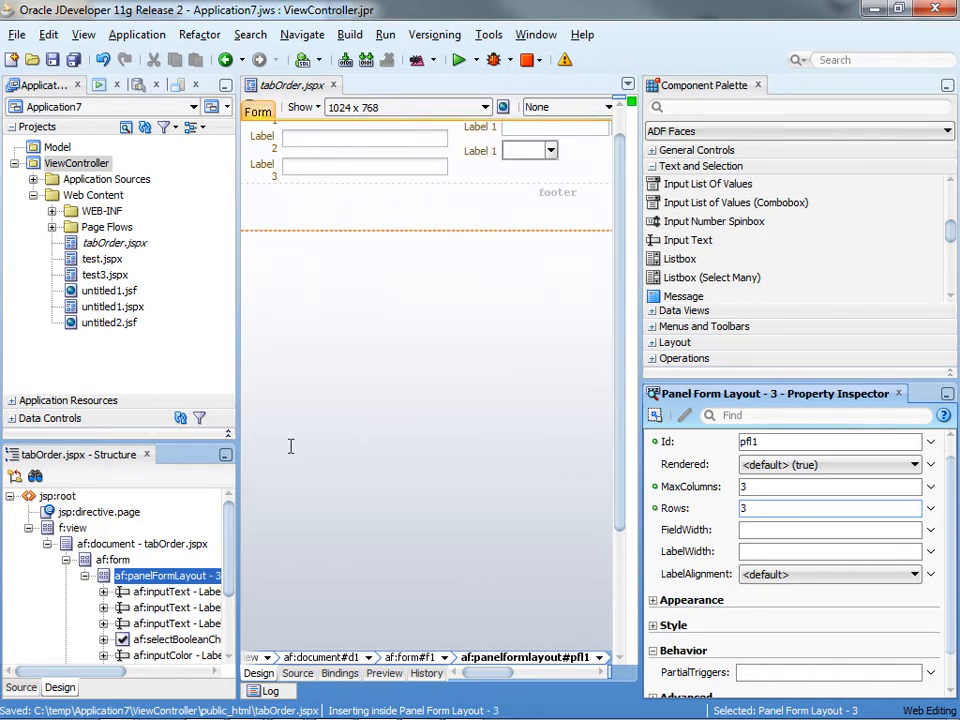
key("alt+tab")
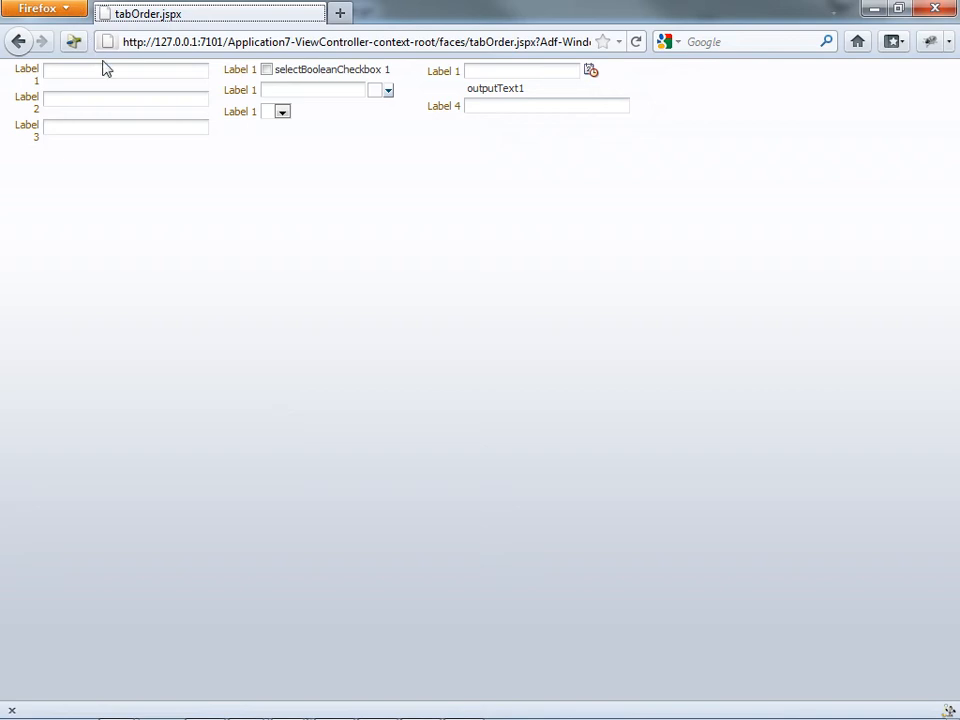
left_click(125, 70)
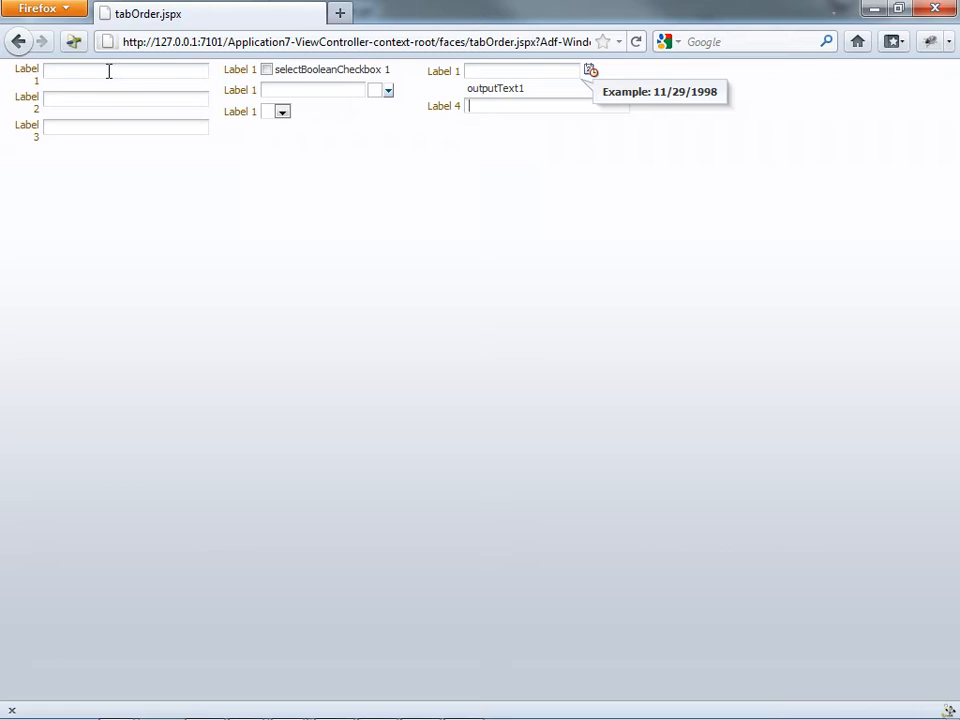
mouse_move(100, 126)
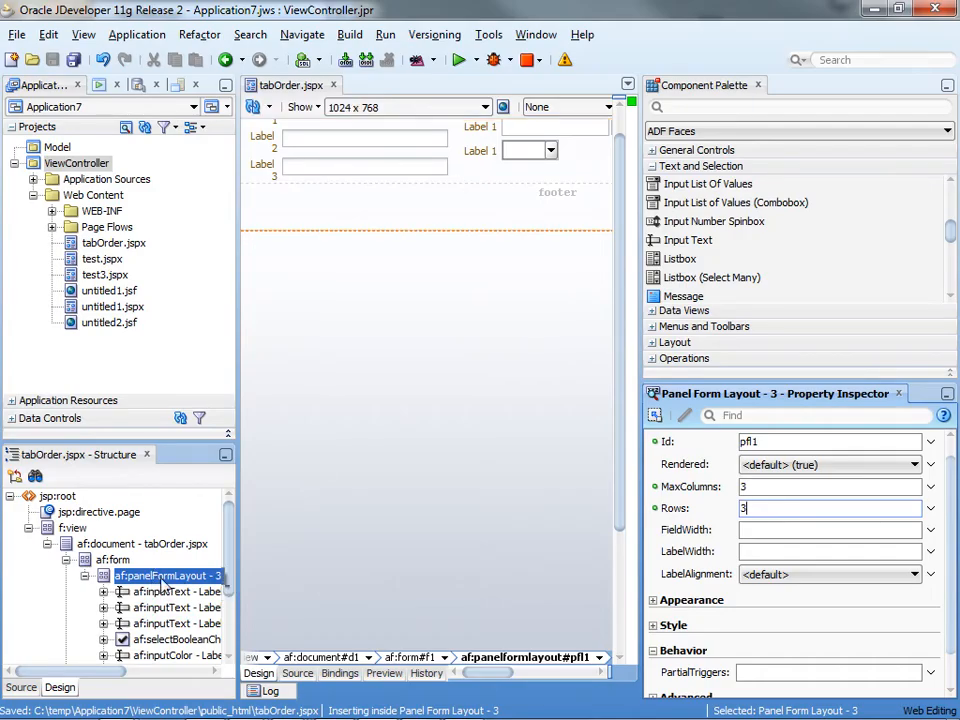
mouse_move(185, 607)
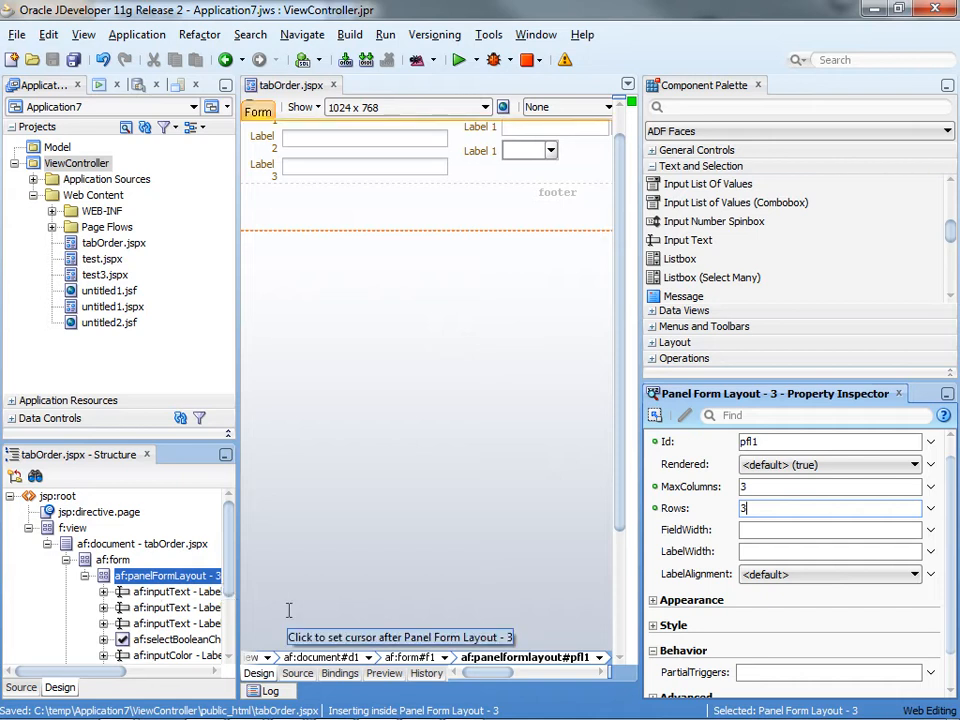
- Delete the af:panelFormLayout wrapper, including its leftover closing tag in the source
left_click(297, 673)
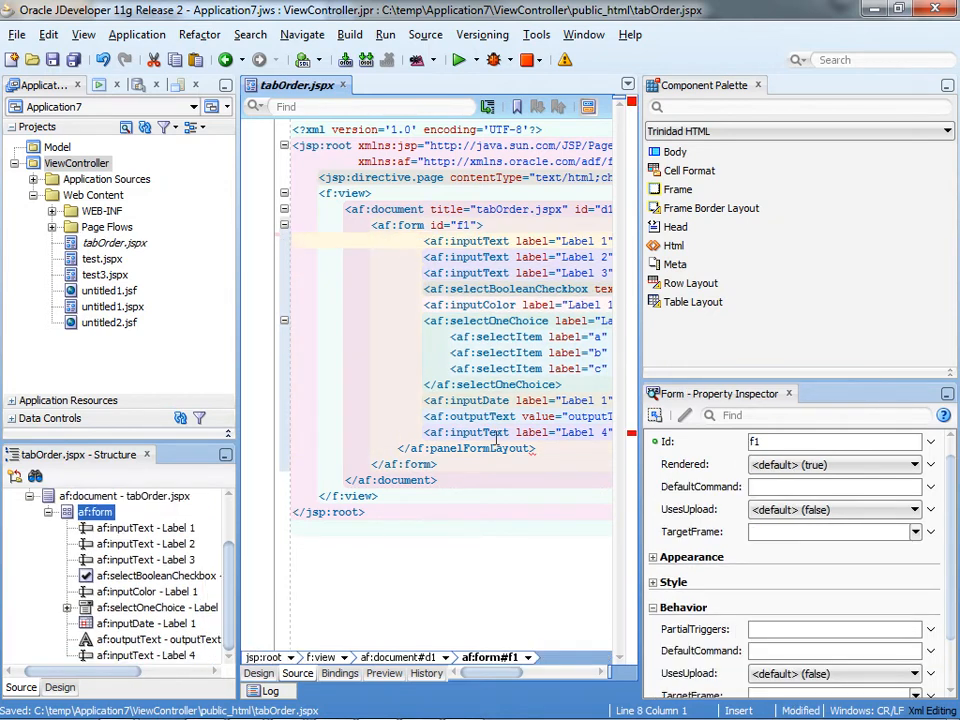
left_click(465, 447)
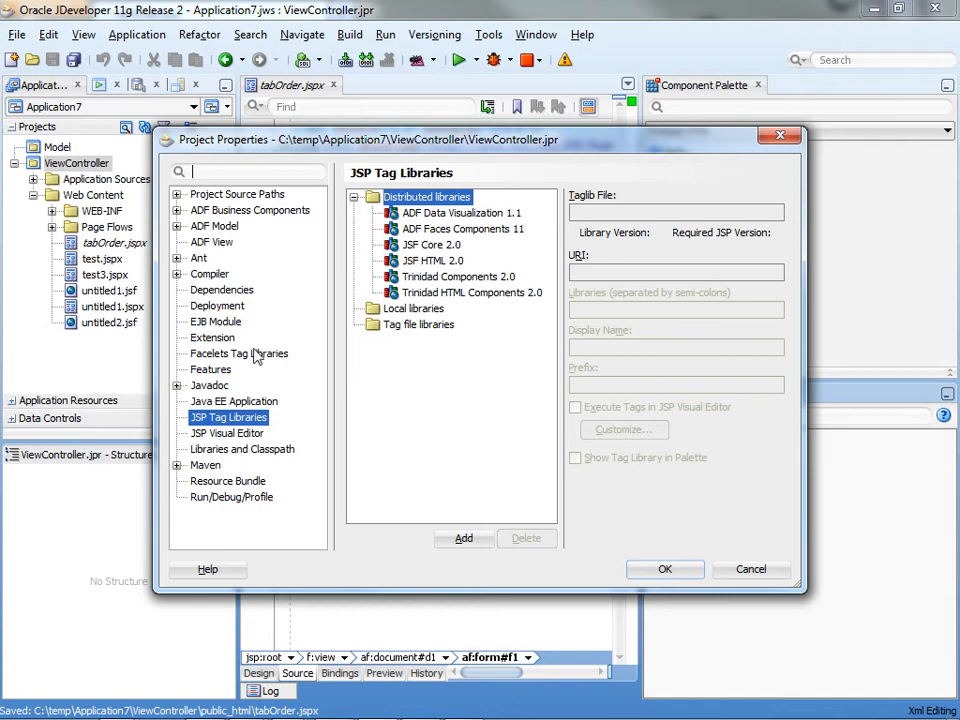
mouse_move(247, 428)
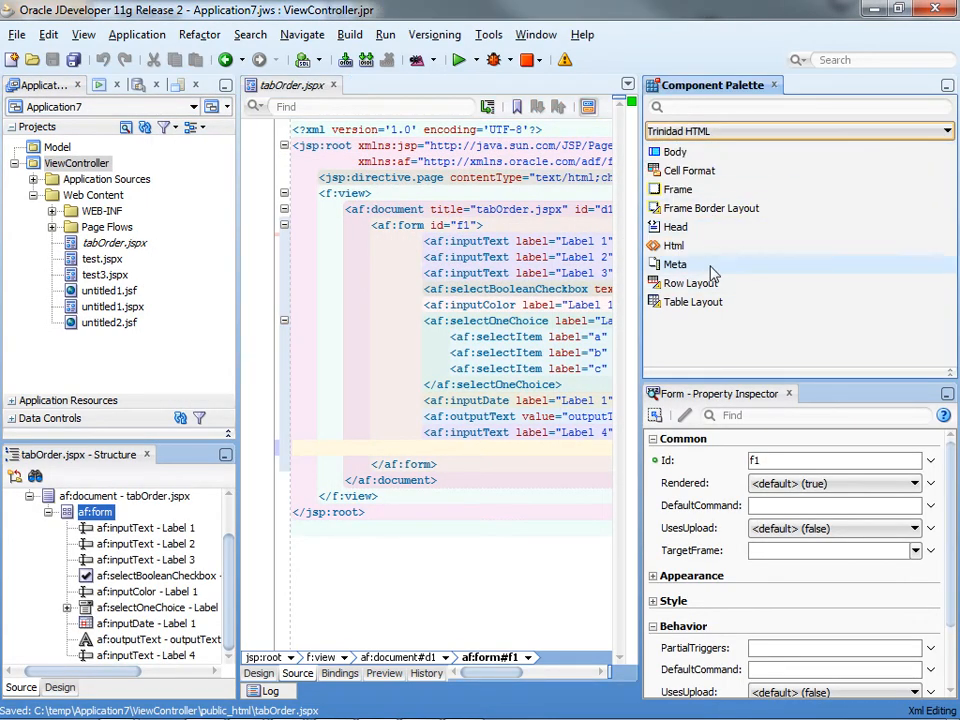
mouse_move(692, 301)
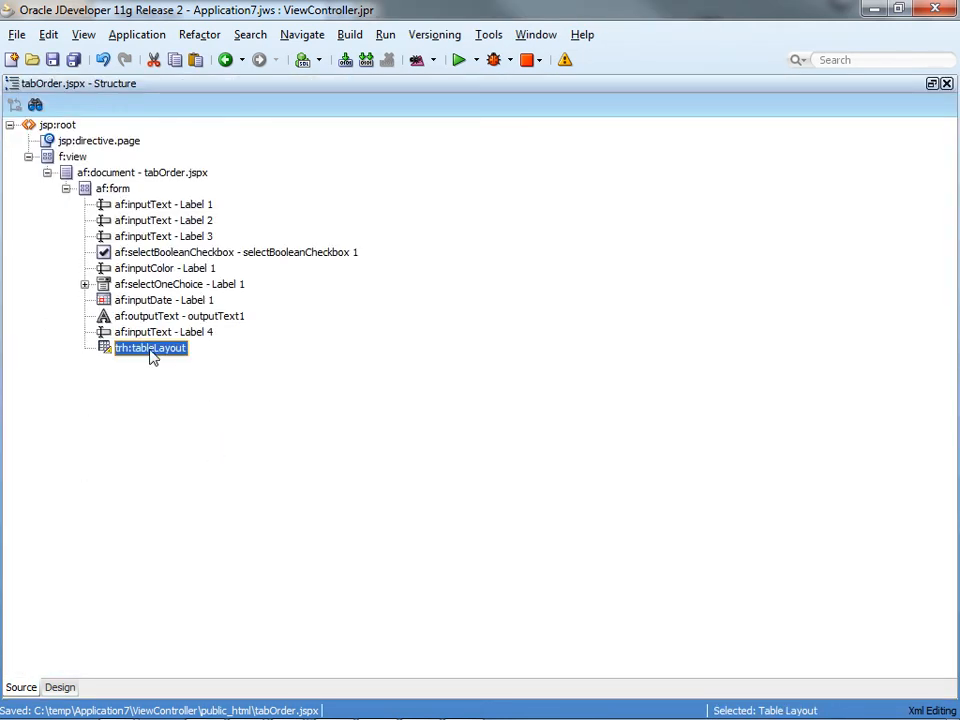
- Insert three row layouts inside the trh:tableLayout
right_click(150, 347)
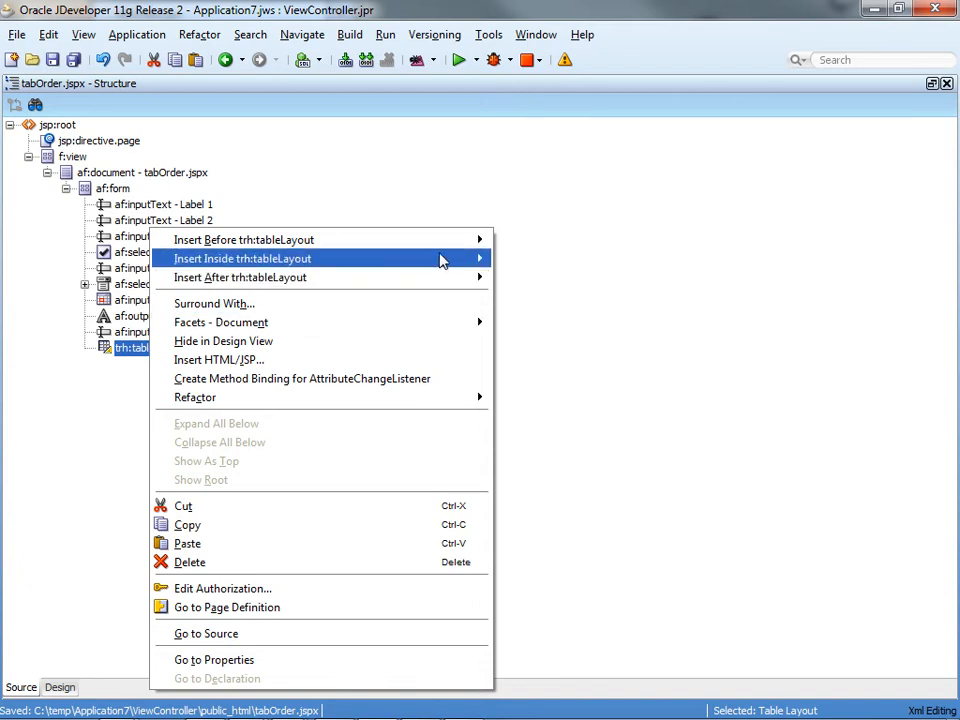
left_click(243, 258)
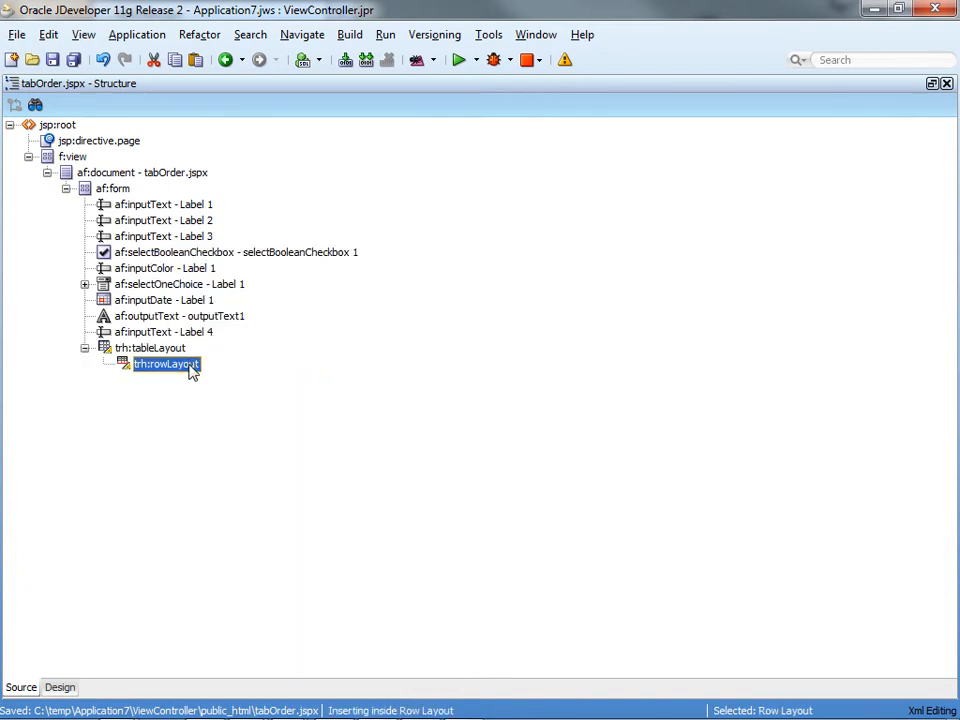
right_click(165, 363)
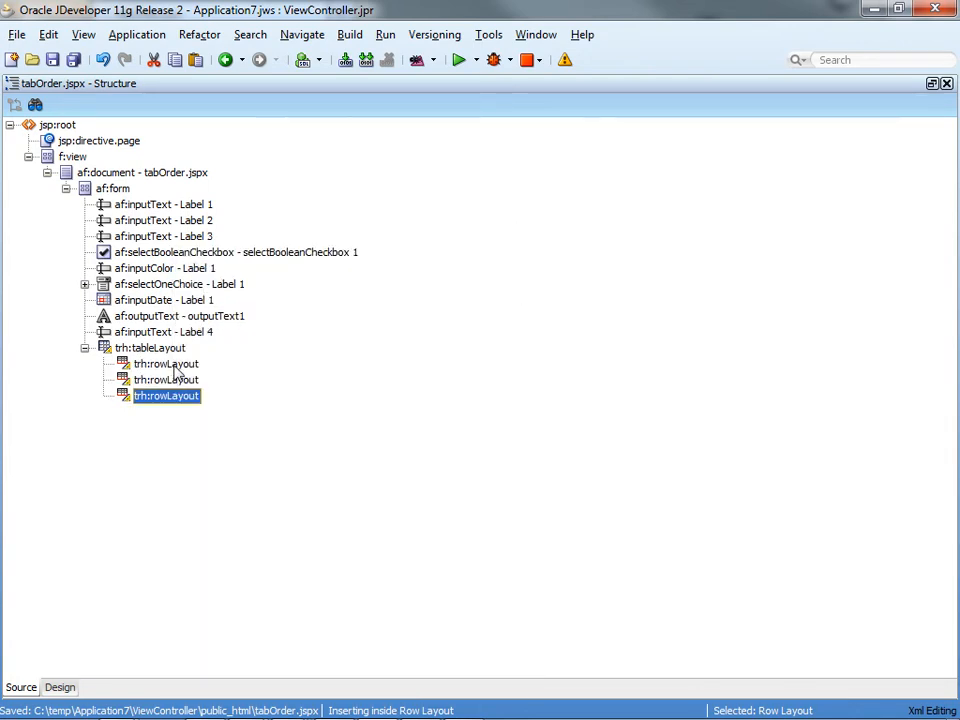
- Insert three cell formats inside each of the three rows
right_click(166, 395)
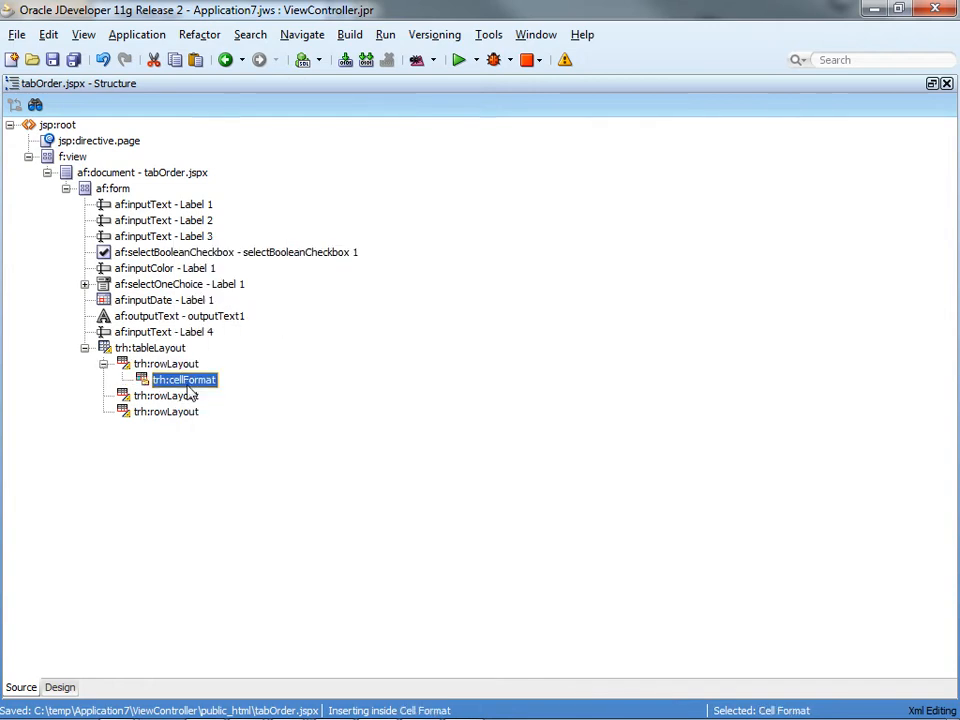
right_click(184, 379)
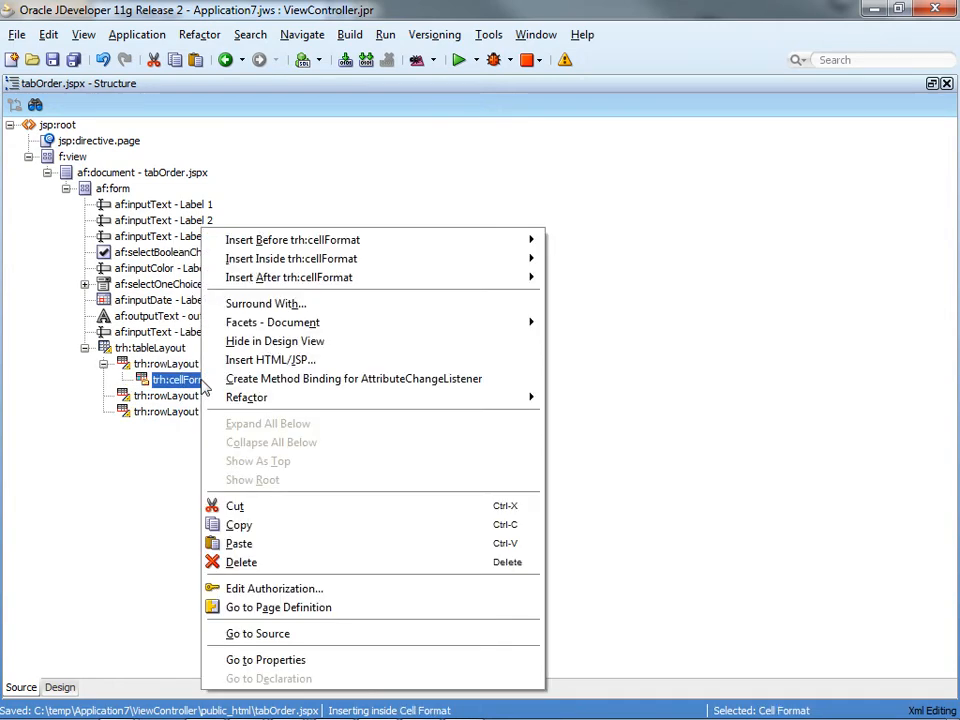
left_click(312, 353)
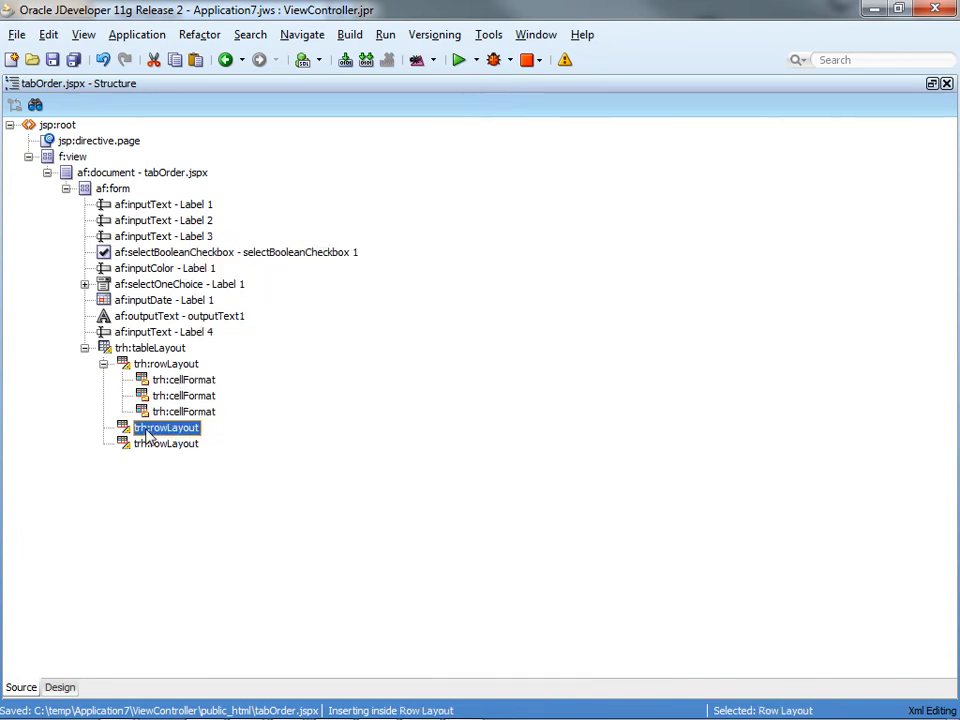
right_click(166, 427)
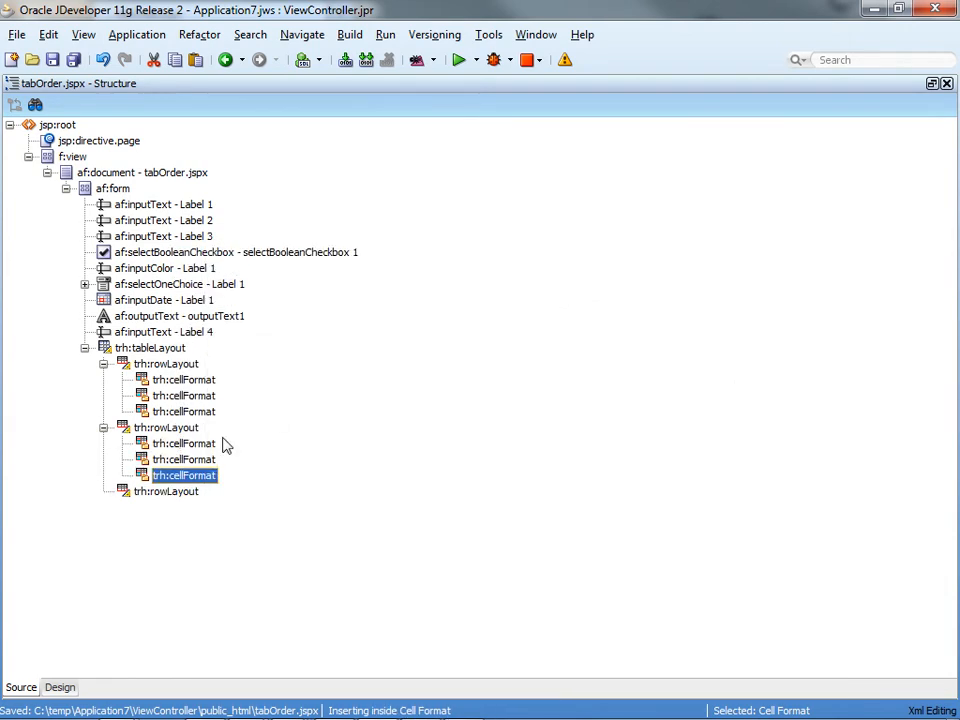
right_click(166, 491)
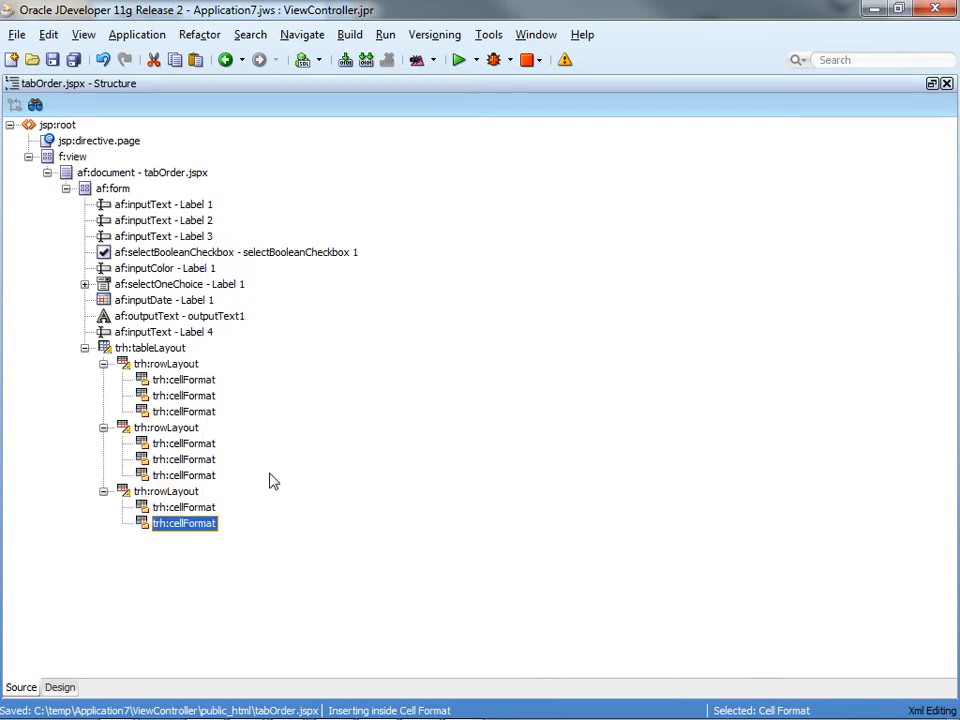
right_click(183, 523)
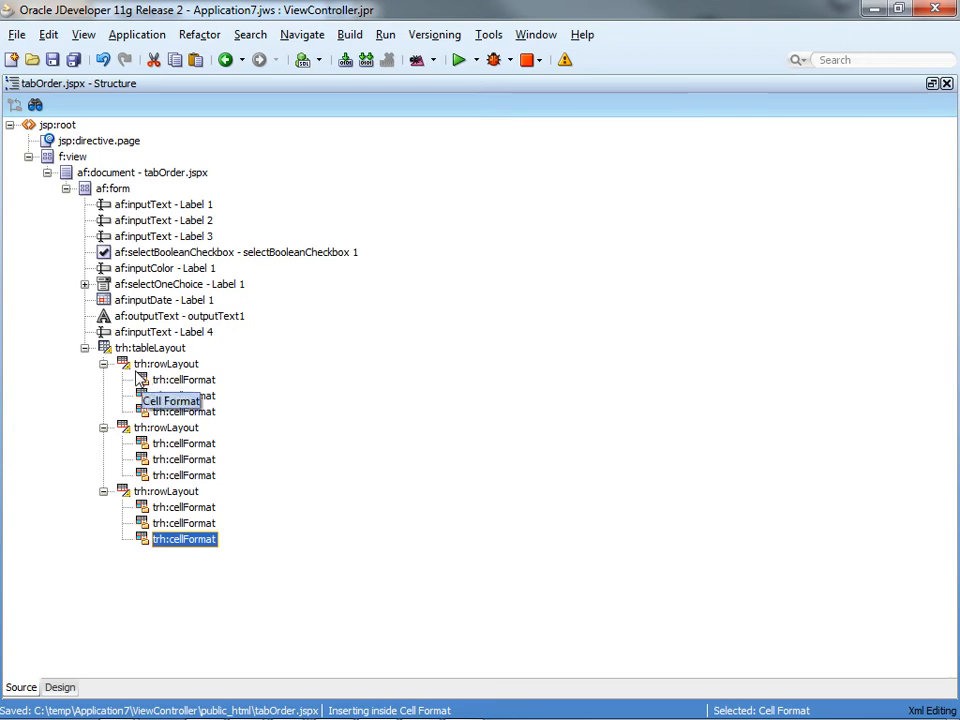
- Drag the first field, the checkbox and the date field into the table's cell formats
left_click_drag(170, 395, 163, 204)
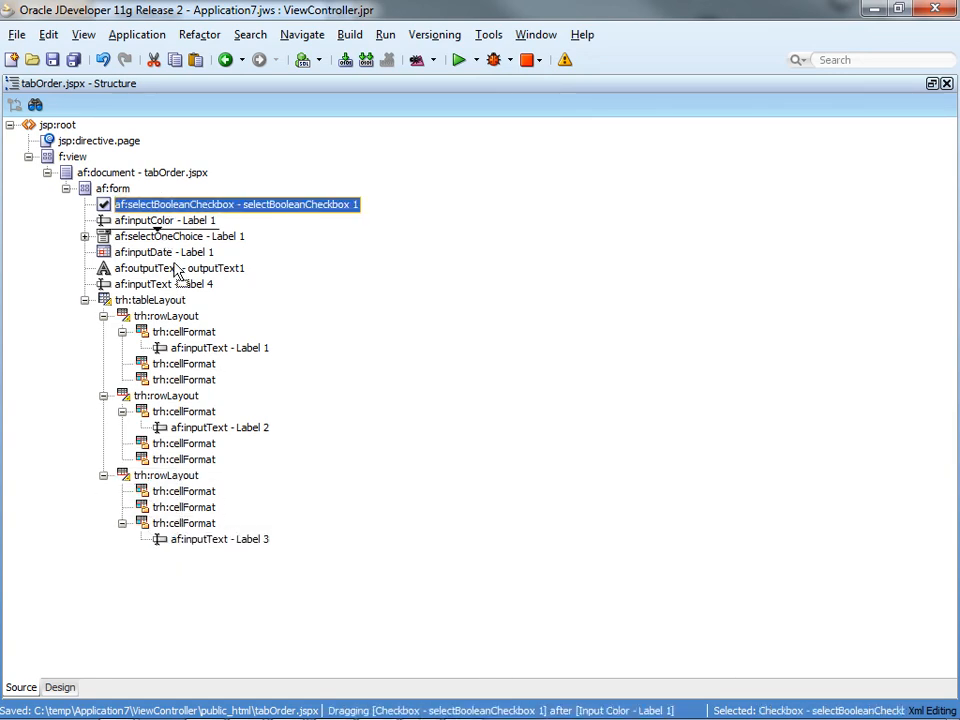
left_click_drag(233, 204, 290, 363)
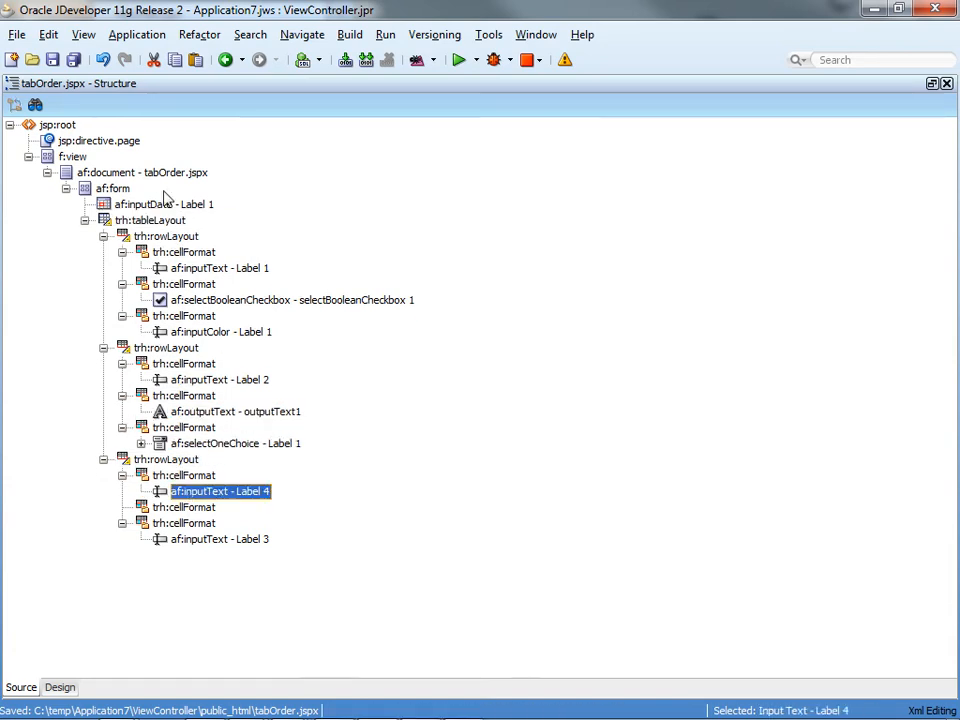
left_click_drag(165, 204, 185, 507)
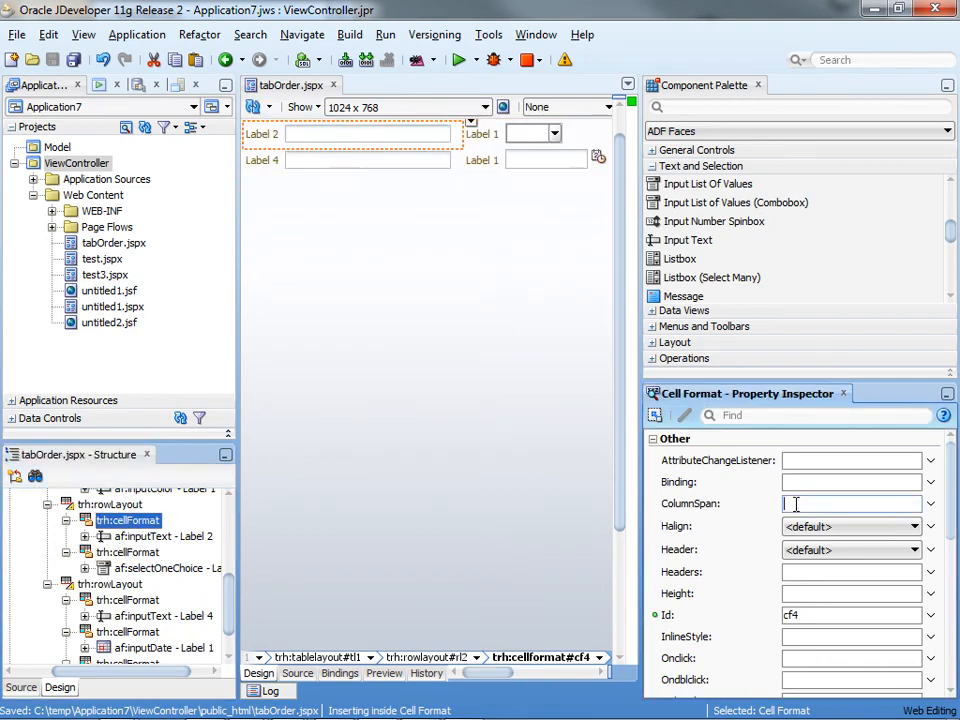
- Set ColumnSpan 2 on the Label 2 cell and Width 100% on the table layout
type("2")
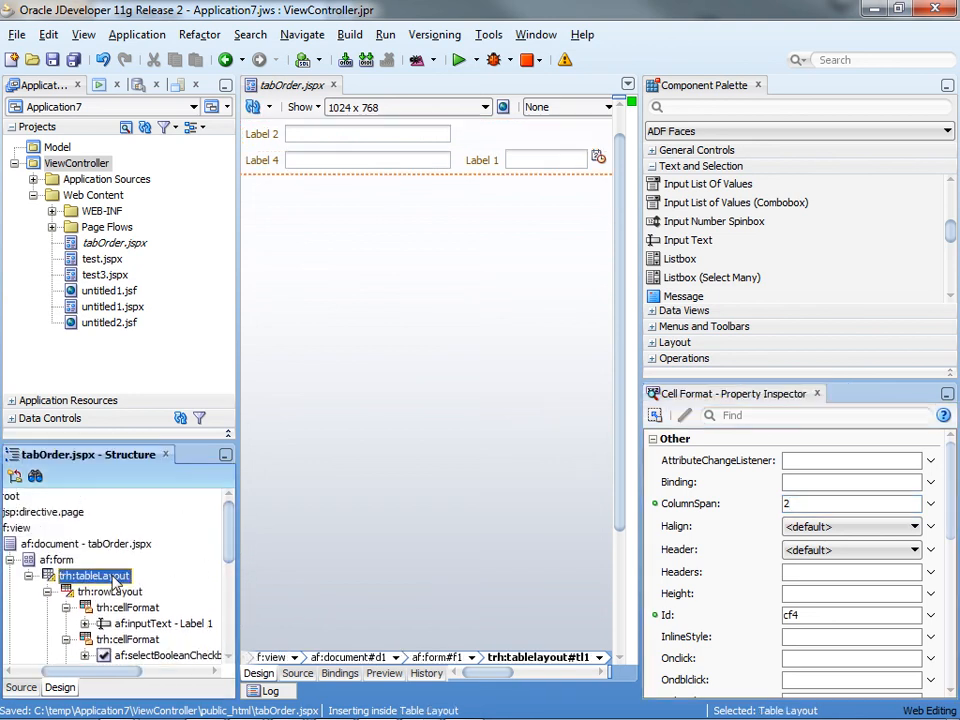
left_click(95, 575)
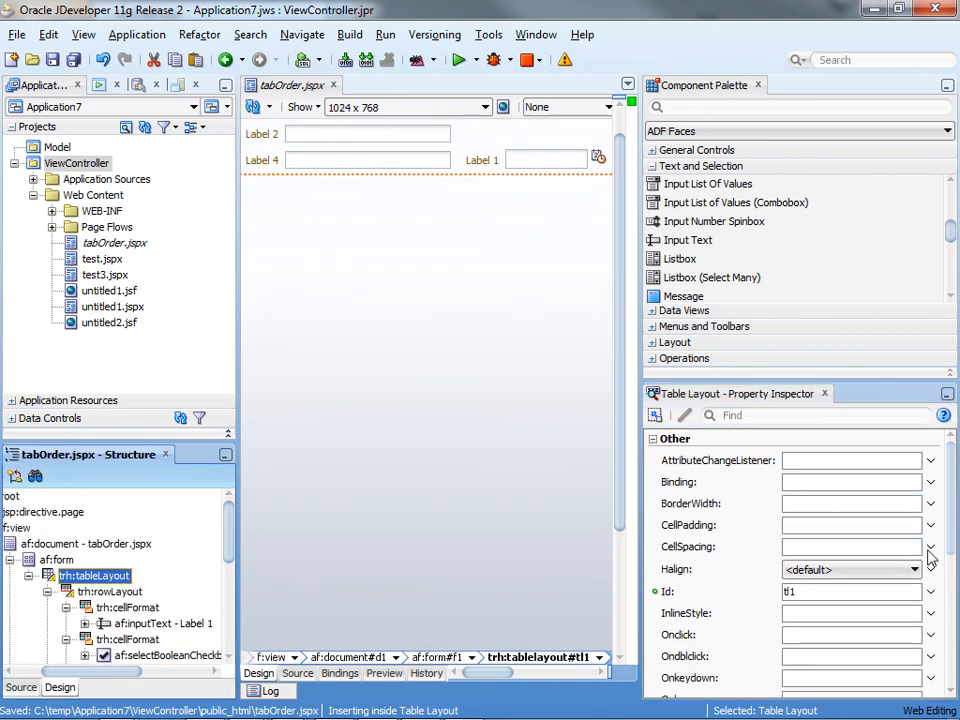
scroll("down", 3)
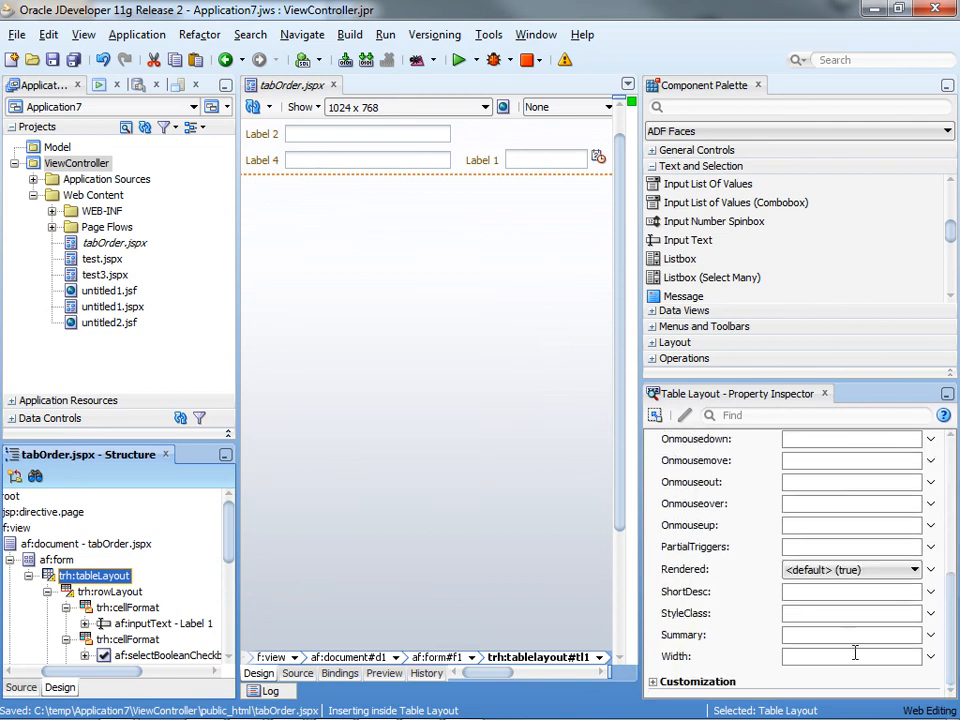
type("100")
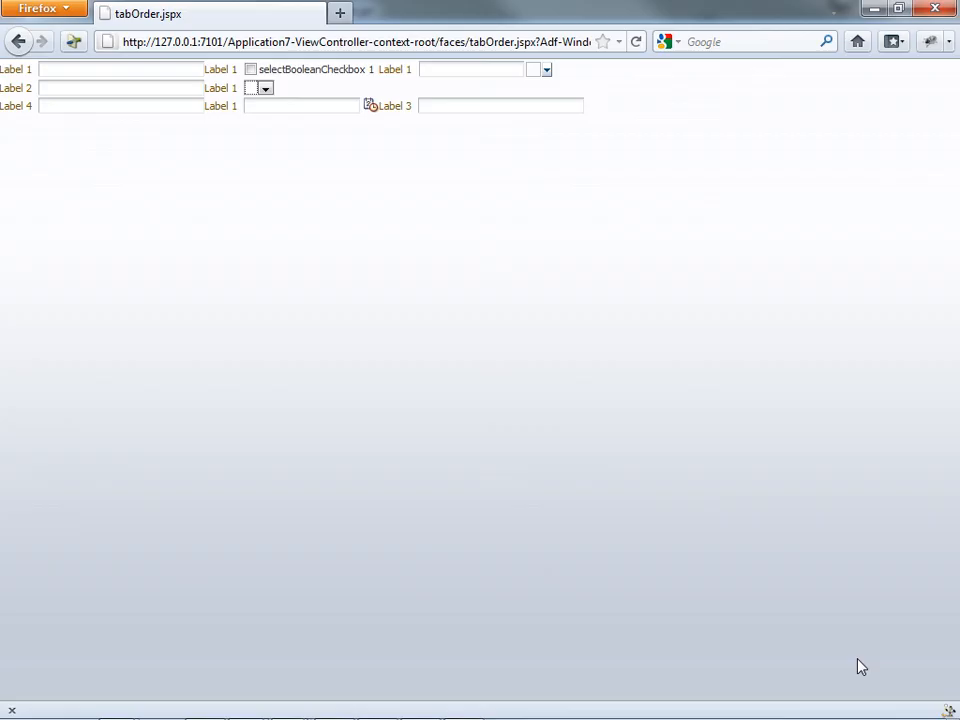
mouse_move(617, 124)
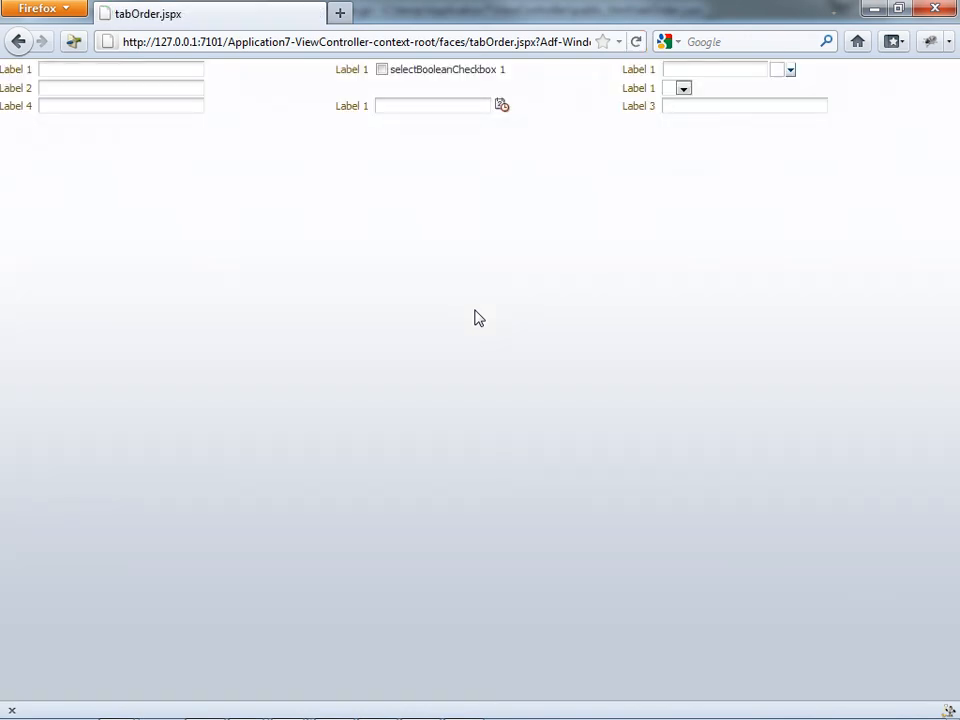
mouse_move(459, 97)
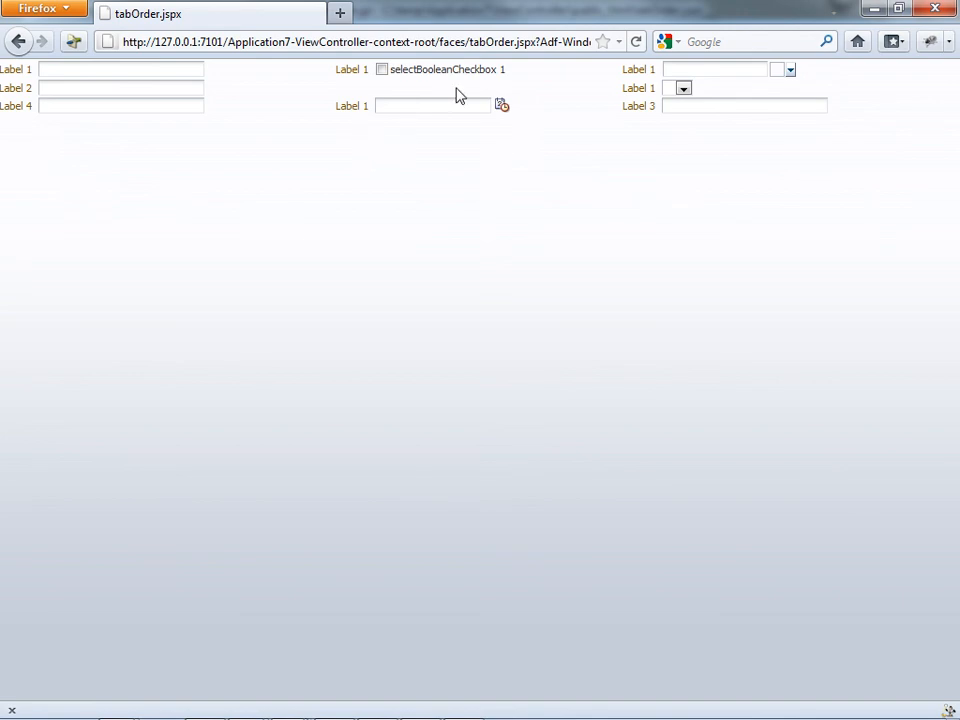